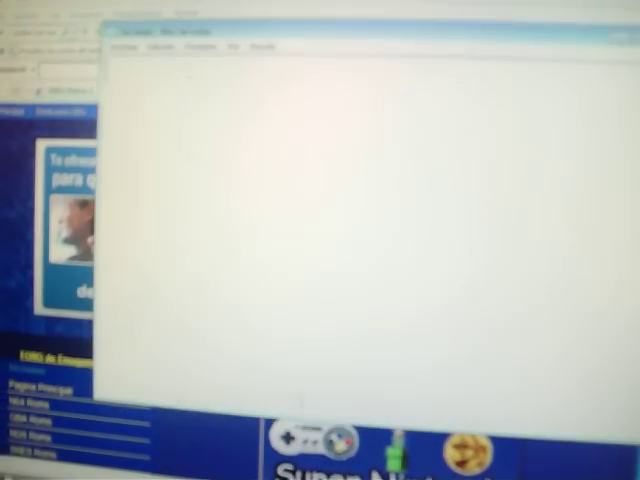
pyautogui.write('primero entr')
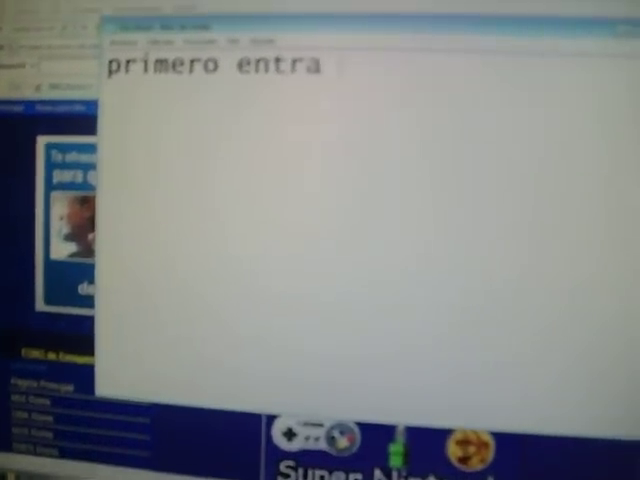
pyautogui.write('a: w')
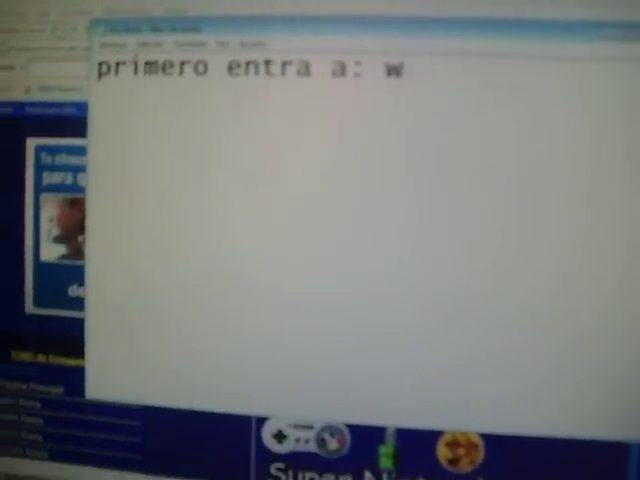
pyautogui.write('ww.emu')
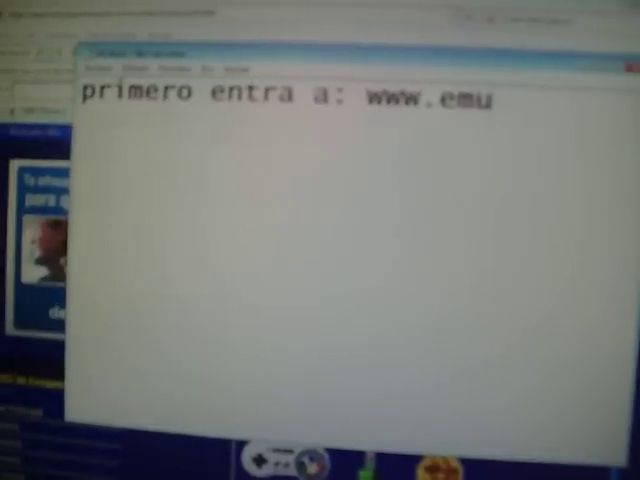
pyautogui.write('gamesworld.')
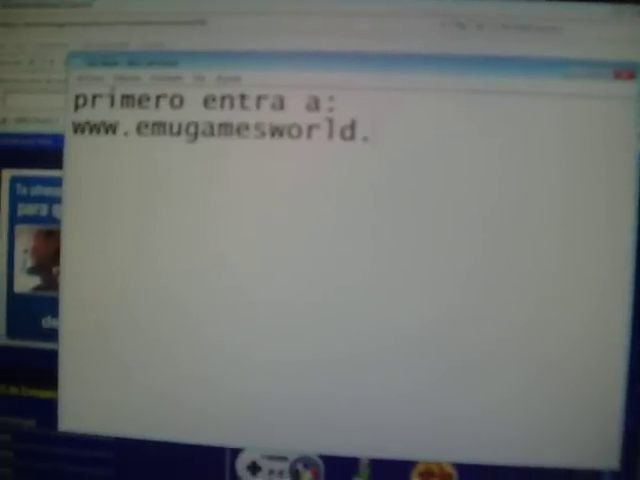
pyautogui.write('com')
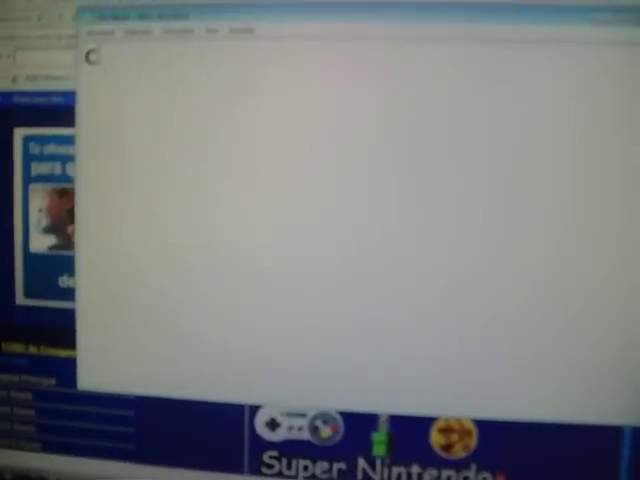
# Type the instruction "presiona en rom para snes" in the document
pyautogui.write('click')
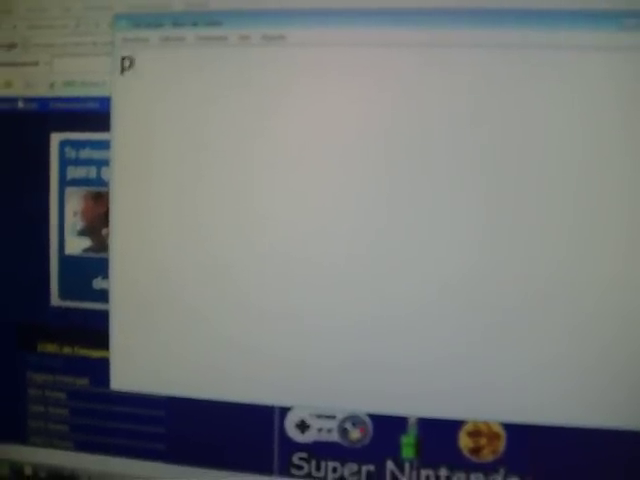
pyautogui.write('resiona en')
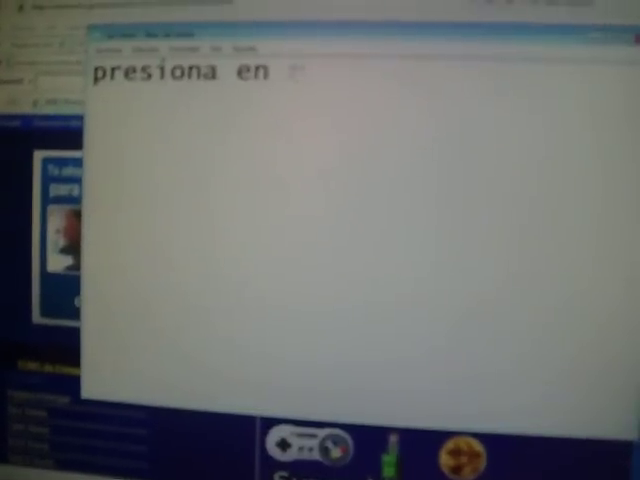
pyautogui.write('rom para')
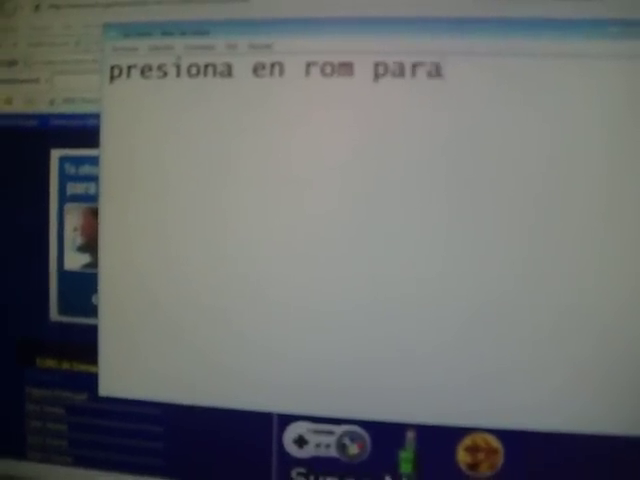
pyautogui.write('snes')
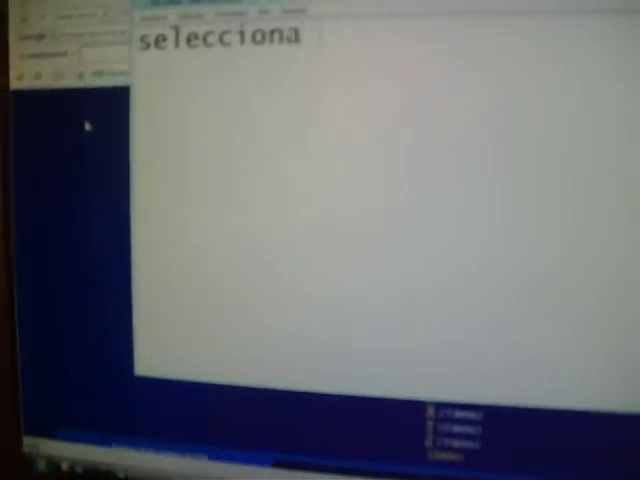
# Type the instruction "selecciona letra" in Notepad
pyautogui.write('let')
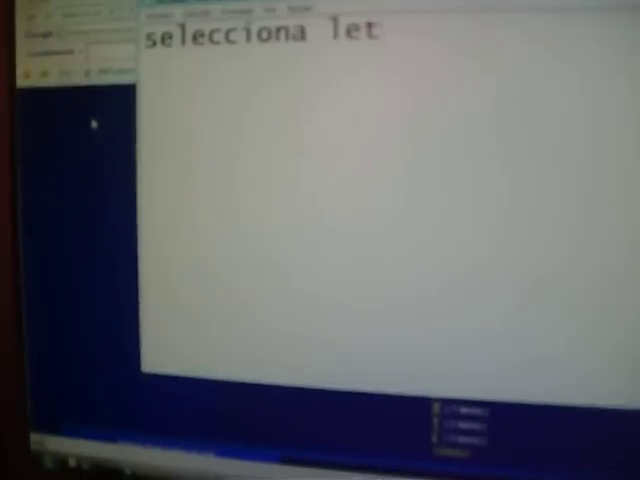
pyautogui.write('ra')
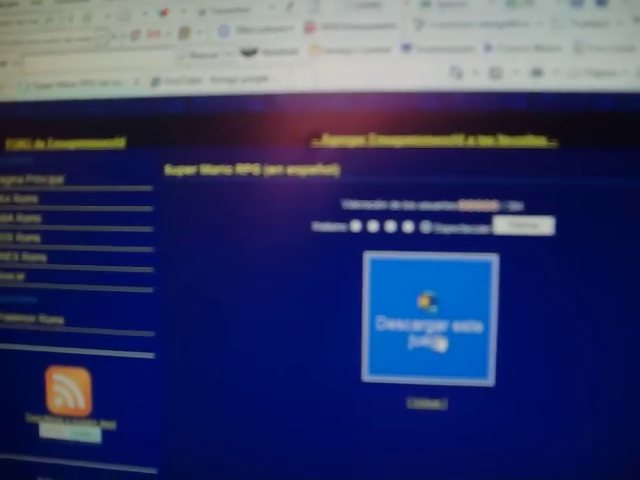
# Click "Descargar este juego" to start the Super Mario RPG download
pyautogui.click(423, 327)
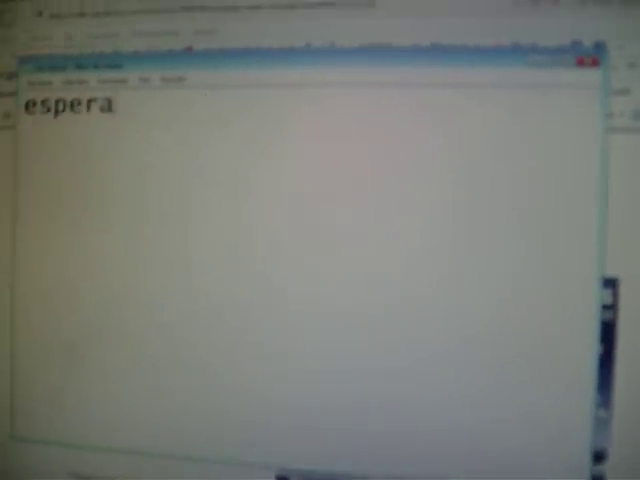
# Type the instruction "espera a que termine el tiempo" in Notepad
pyautogui.write('a que')
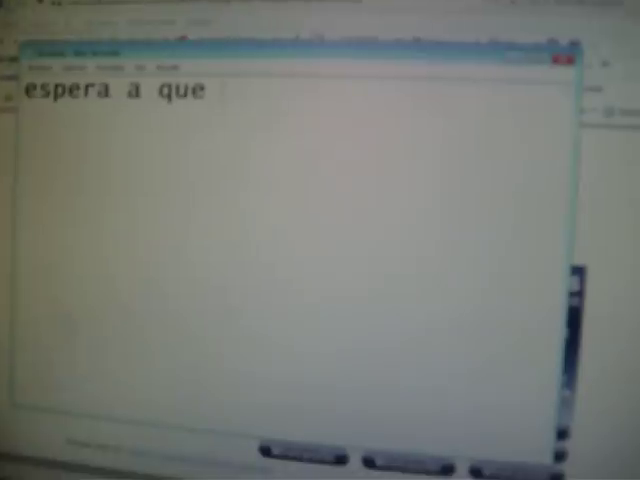
pyautogui.write('termi')
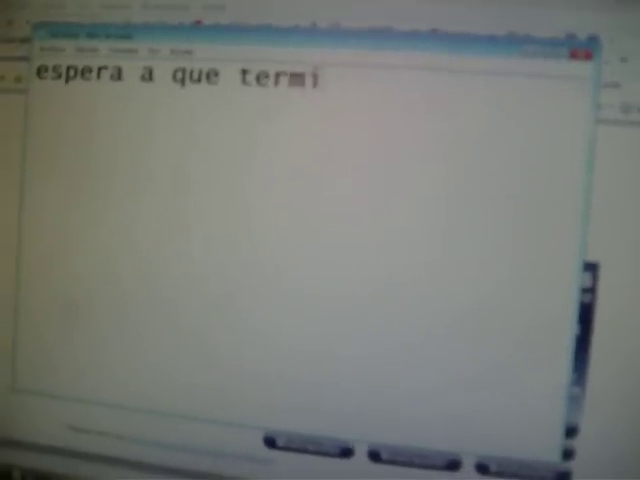
pyautogui.write('ne el tiempo')
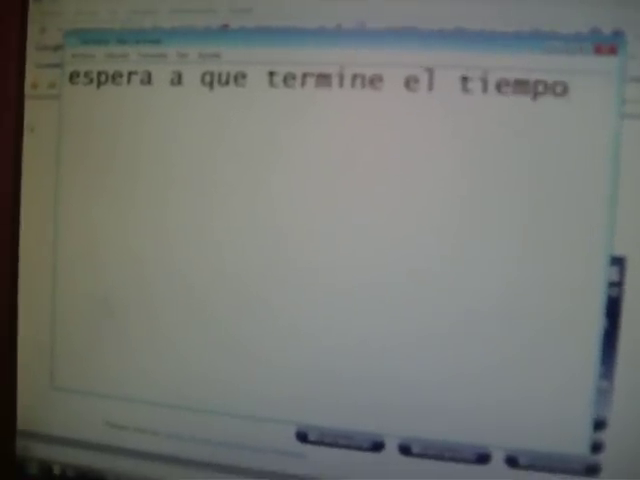